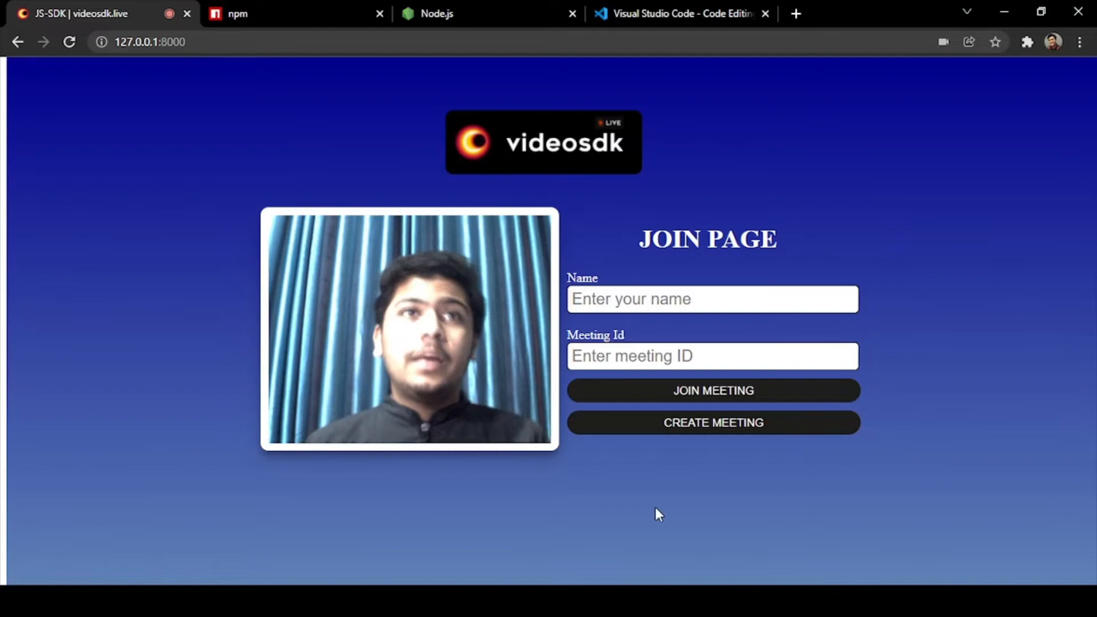
{"action": "mouse_move", "coordinate": [692, 209]}
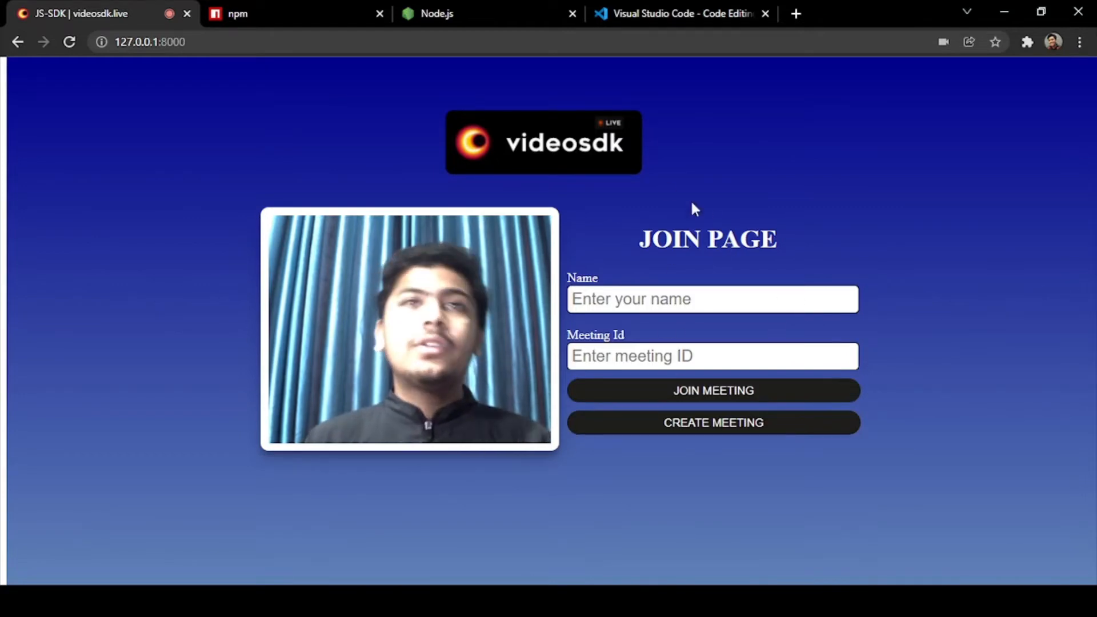
{"action": "mouse_move", "coordinate": [449, 317]}
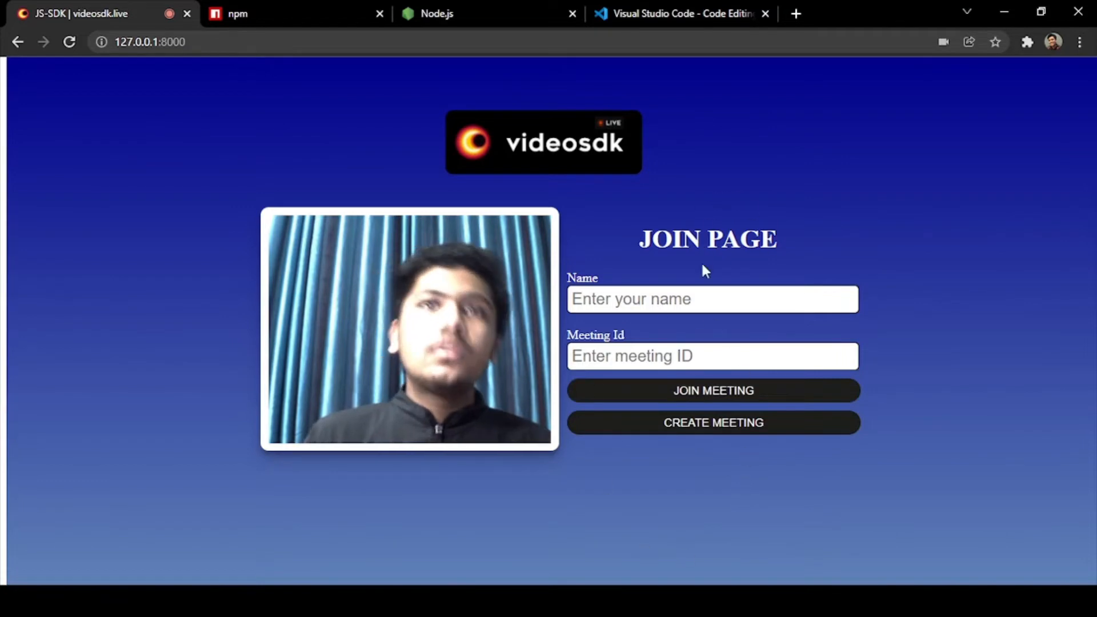
{"action": "type", "text": "Atharv Tiwari"}
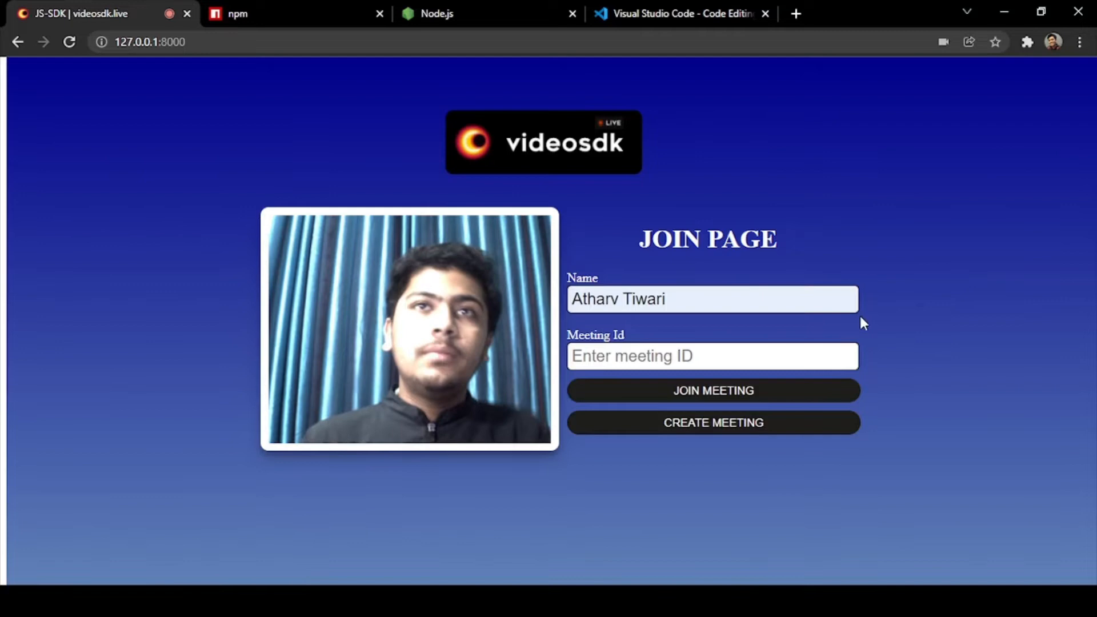
{"action": "mouse_move", "coordinate": [832, 331]}
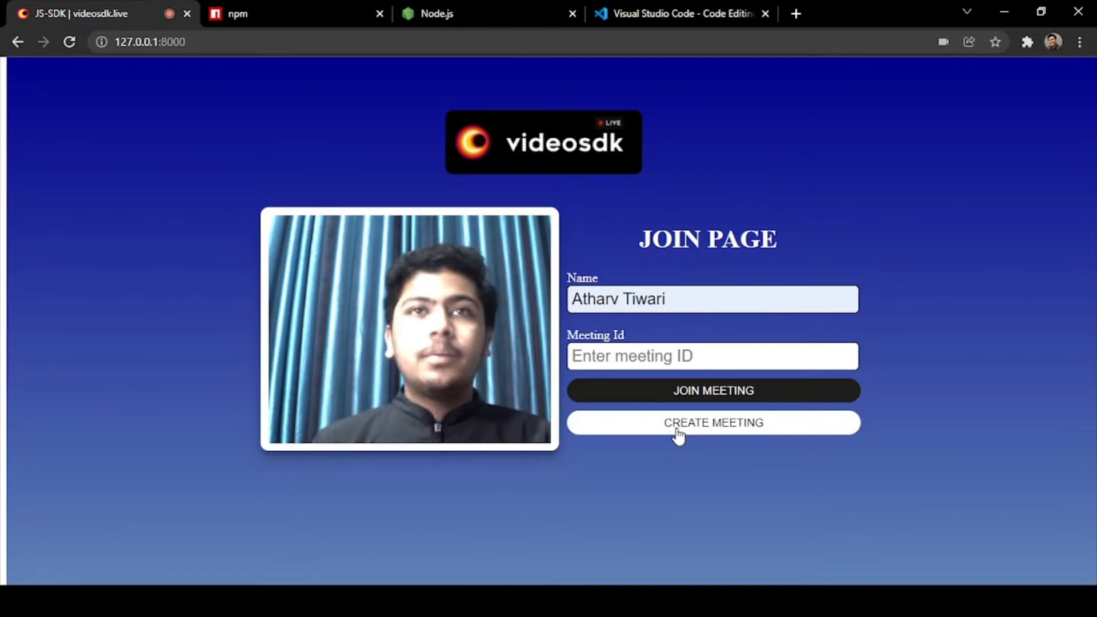
Step: Create a new meeting and enter it with your camera feed and meeting ID shown
{"action": "left_click", "coordinate": [713, 423]}
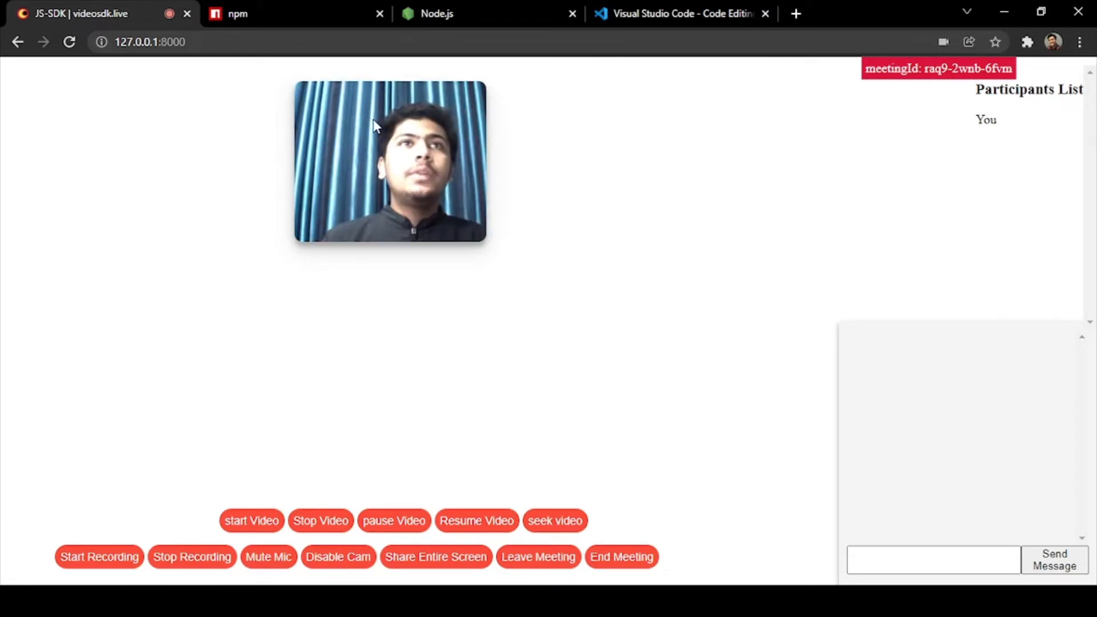
{"action": "mouse_move", "coordinate": [222, 241]}
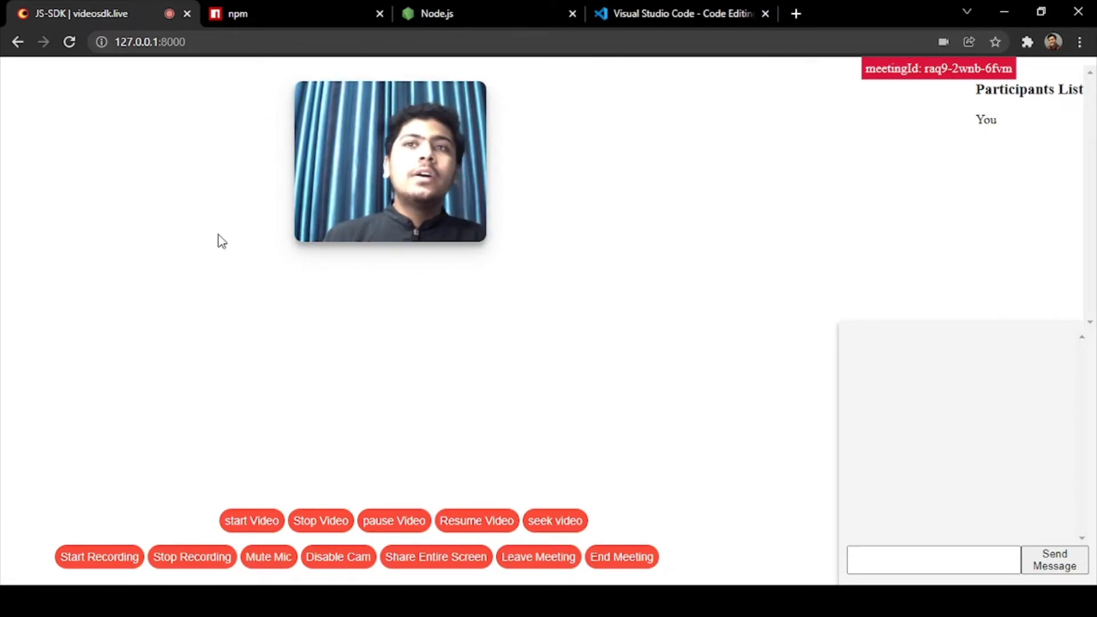
{"action": "mouse_move", "coordinate": [291, 441]}
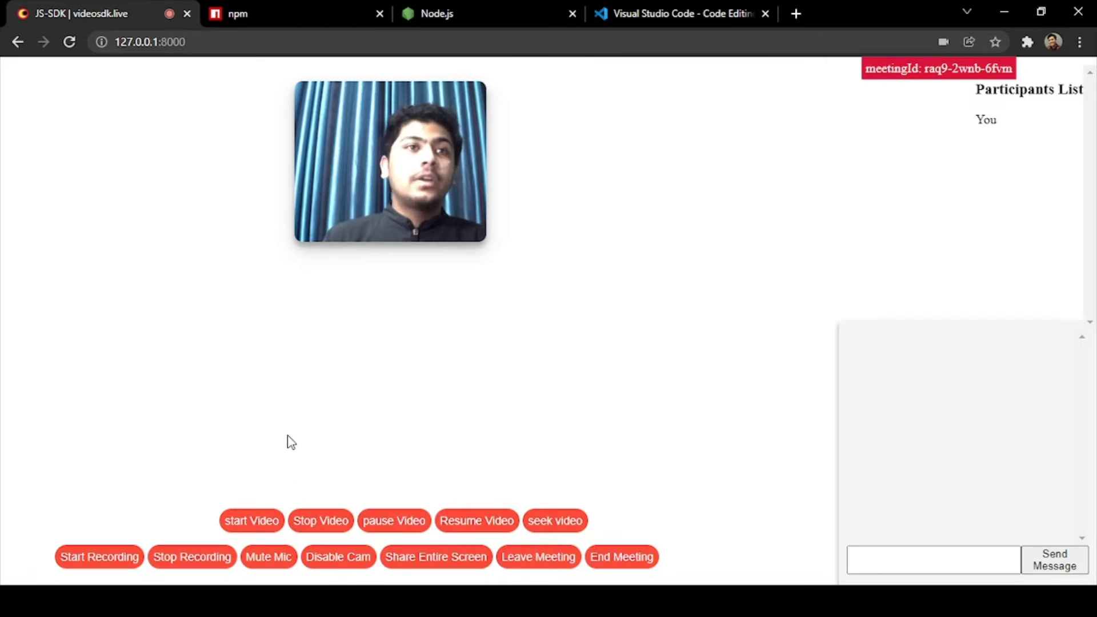
{"action": "left_click", "coordinate": [251, 520]}
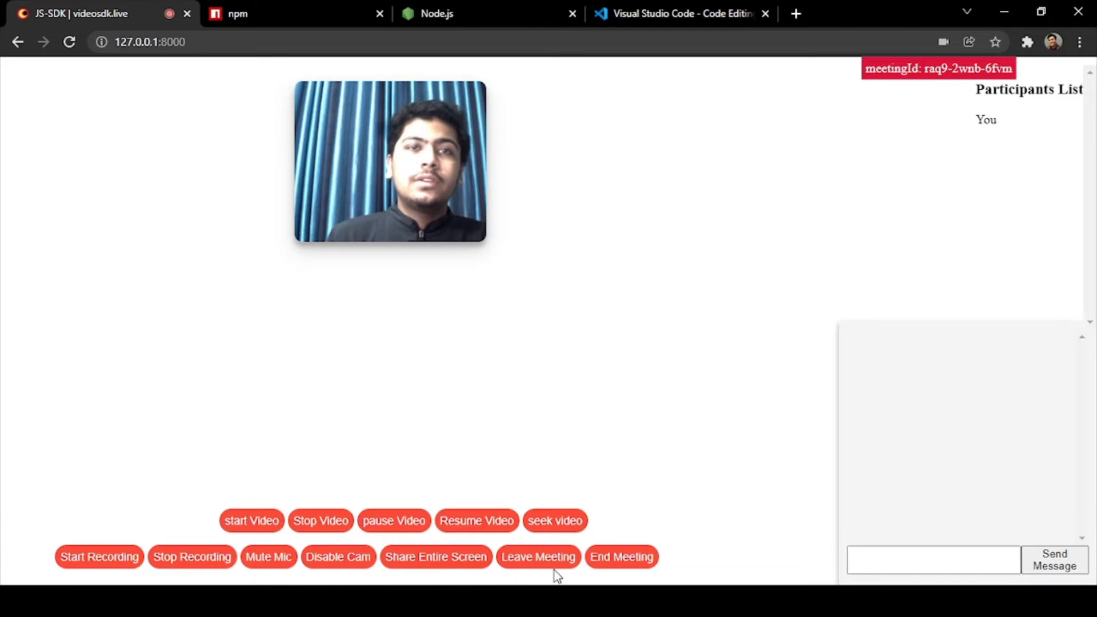
Step: Share the entire screen with the meeting through Chrome's share dialog
{"action": "left_click", "coordinate": [435, 556]}
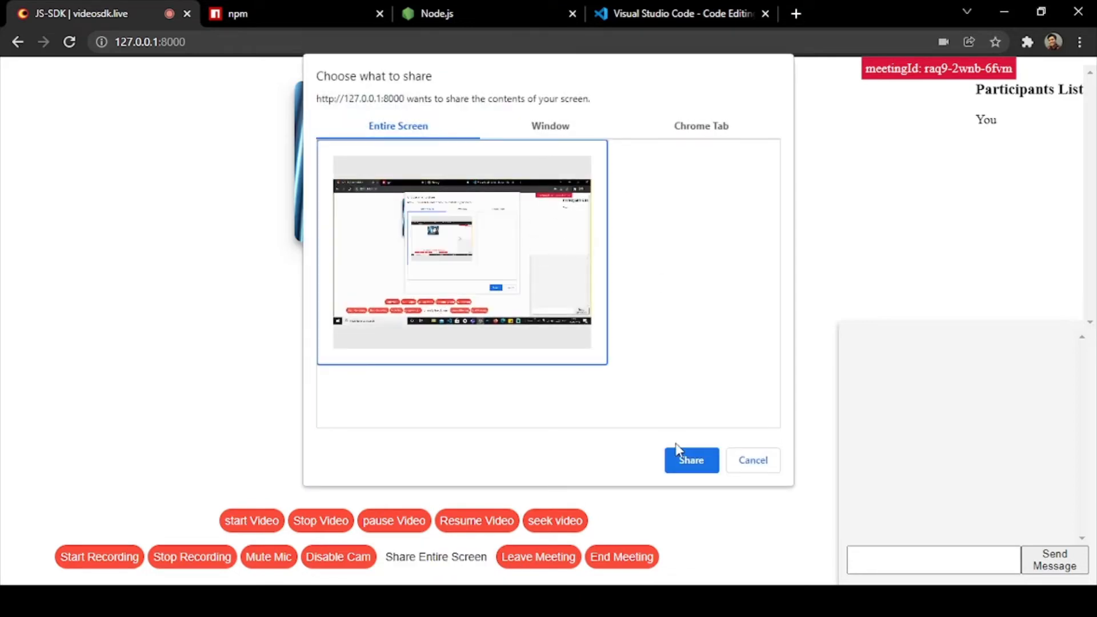
{"action": "left_click", "coordinate": [691, 459]}
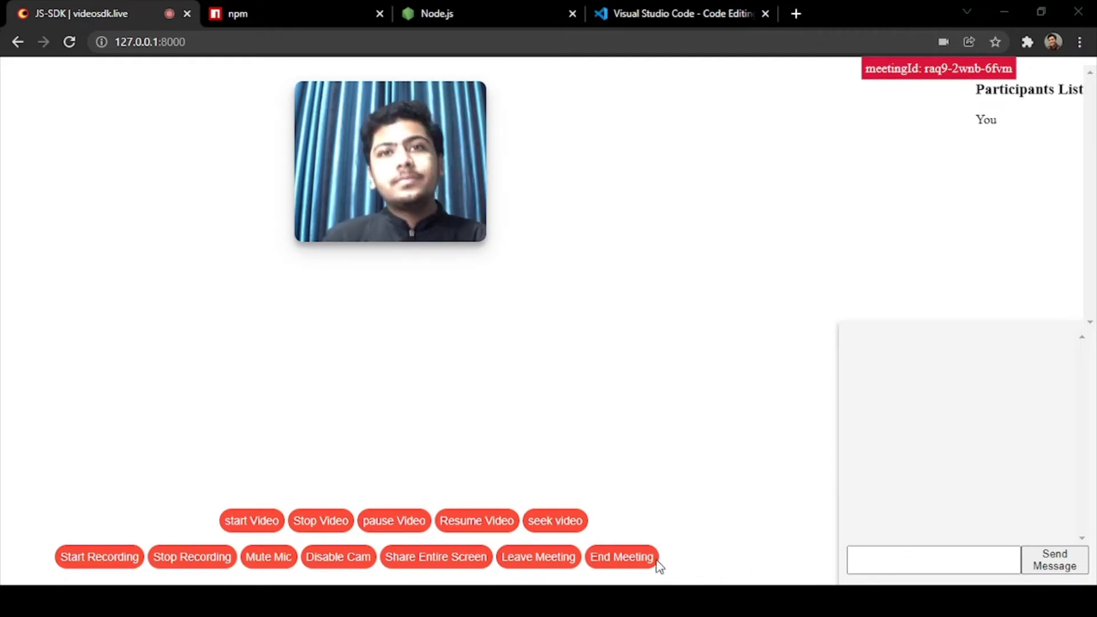
{"action": "left_click", "coordinate": [436, 557]}
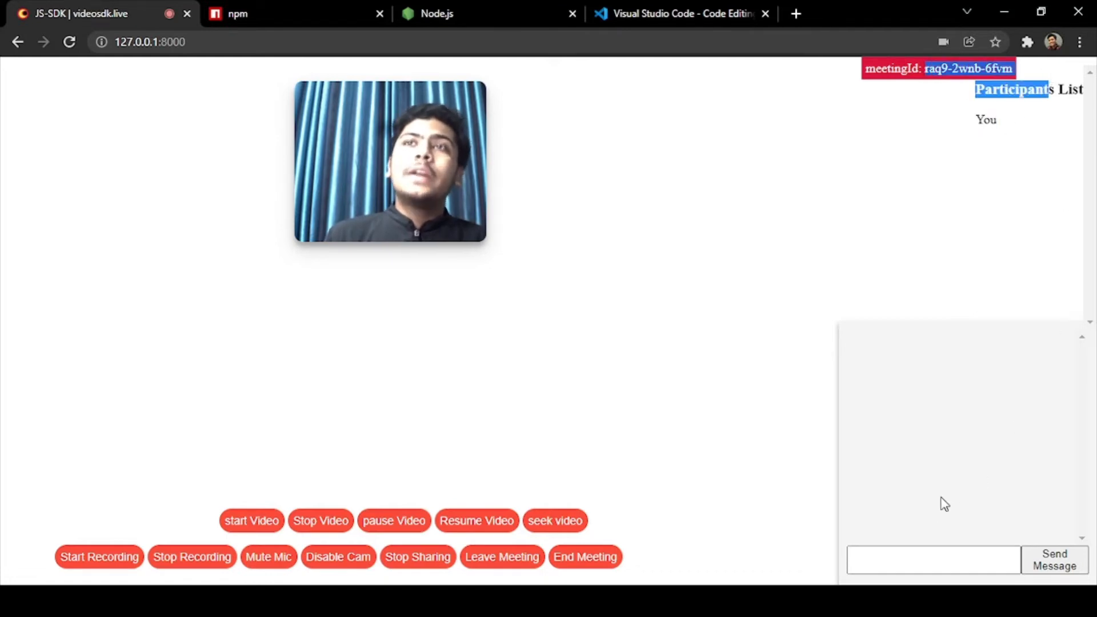
Step: Send the chat message 'hi' to the meeting
{"action": "left_click", "coordinate": [932, 560]}
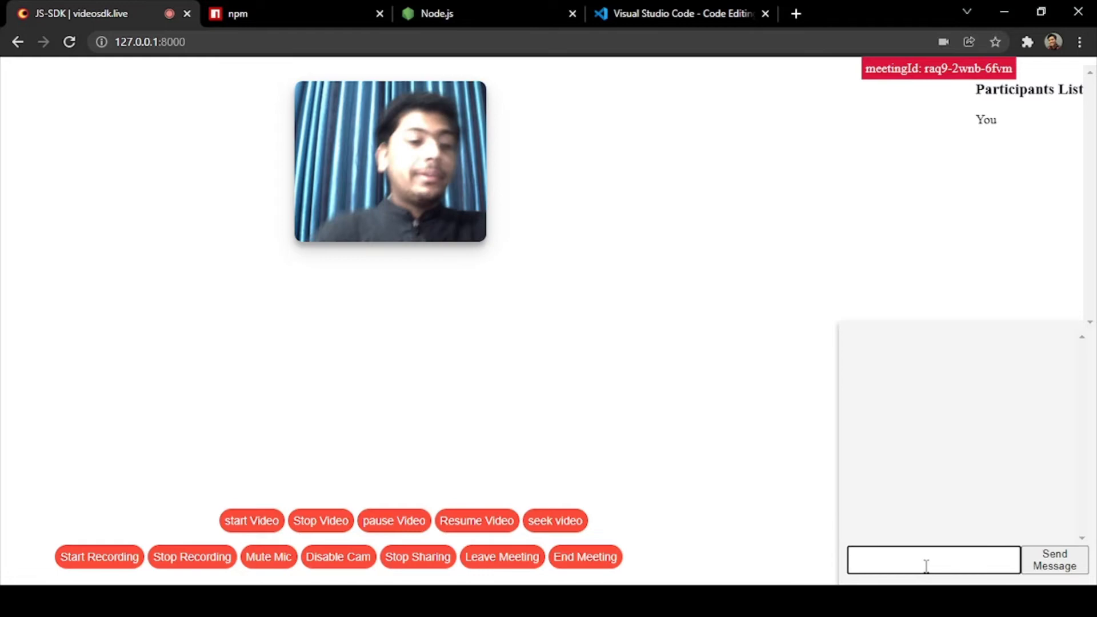
{"action": "type", "text": "hi"}
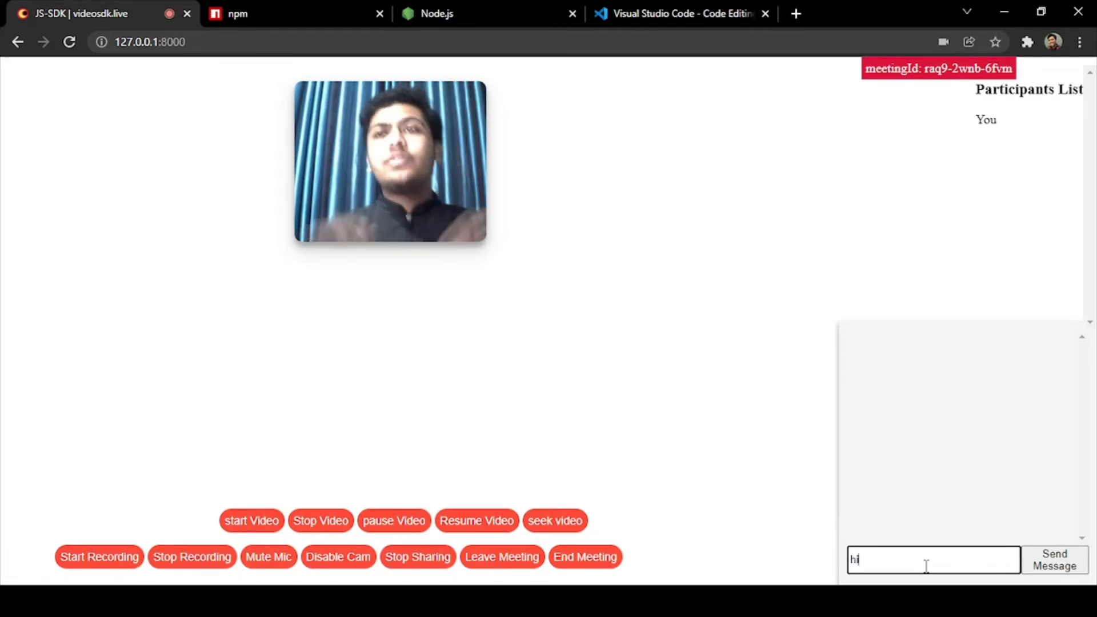
{"action": "left_click", "coordinate": [1053, 559]}
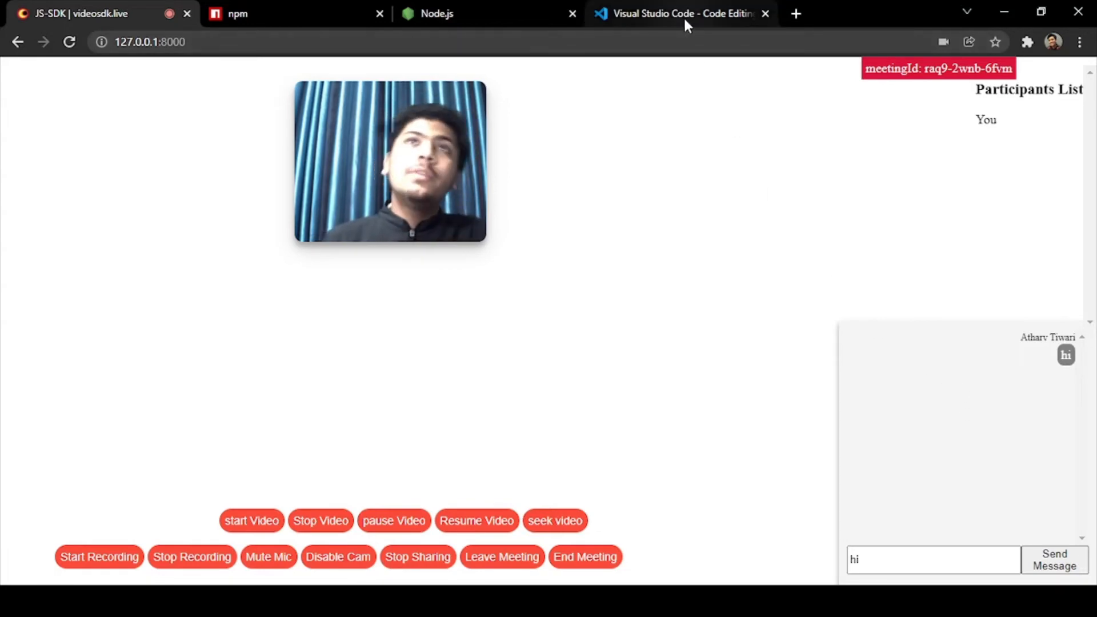
Step: Visit the Visual Studio Code website tab, then switch to the Node.js tab
{"action": "left_click", "coordinate": [678, 14]}
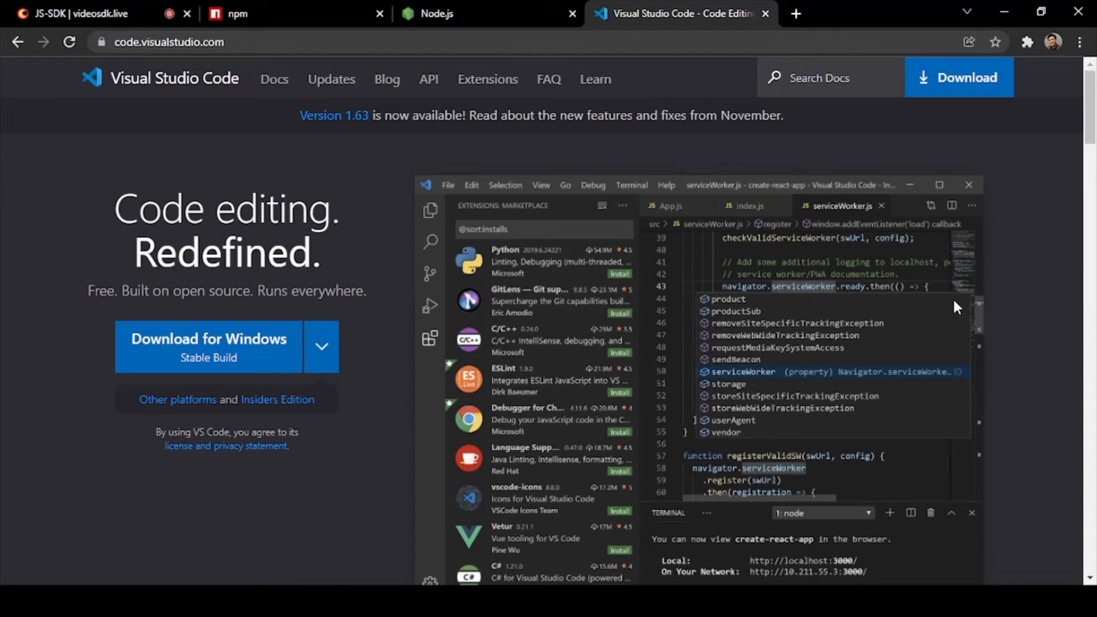
{"action": "left_click", "coordinate": [436, 13]}
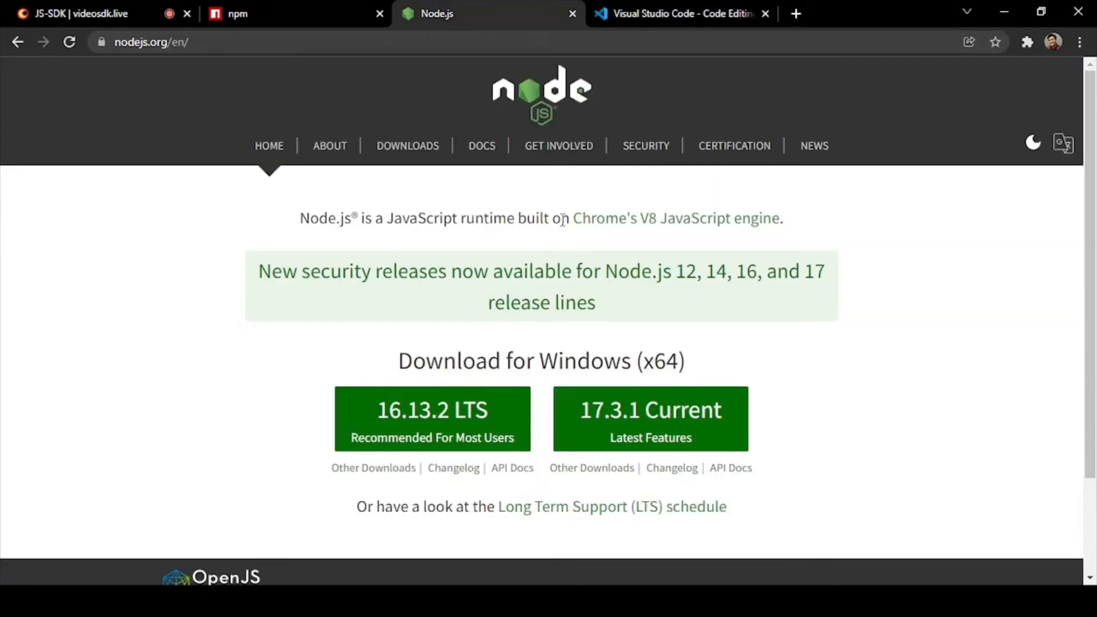
{"action": "mouse_move", "coordinate": [564, 222]}
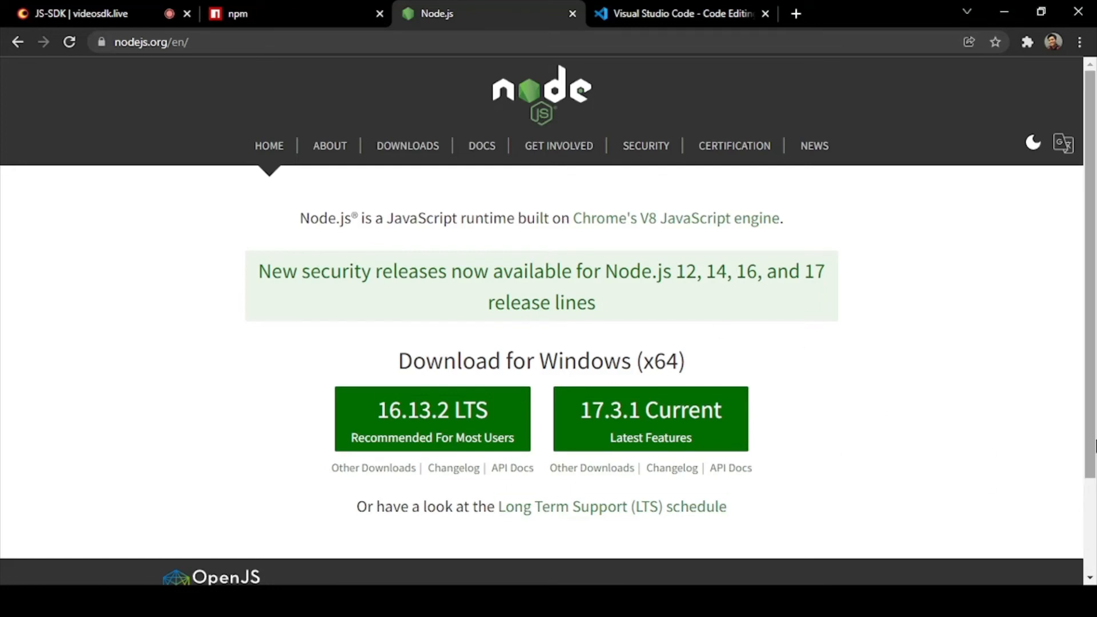
{"action": "mouse_move", "coordinate": [1090, 440]}
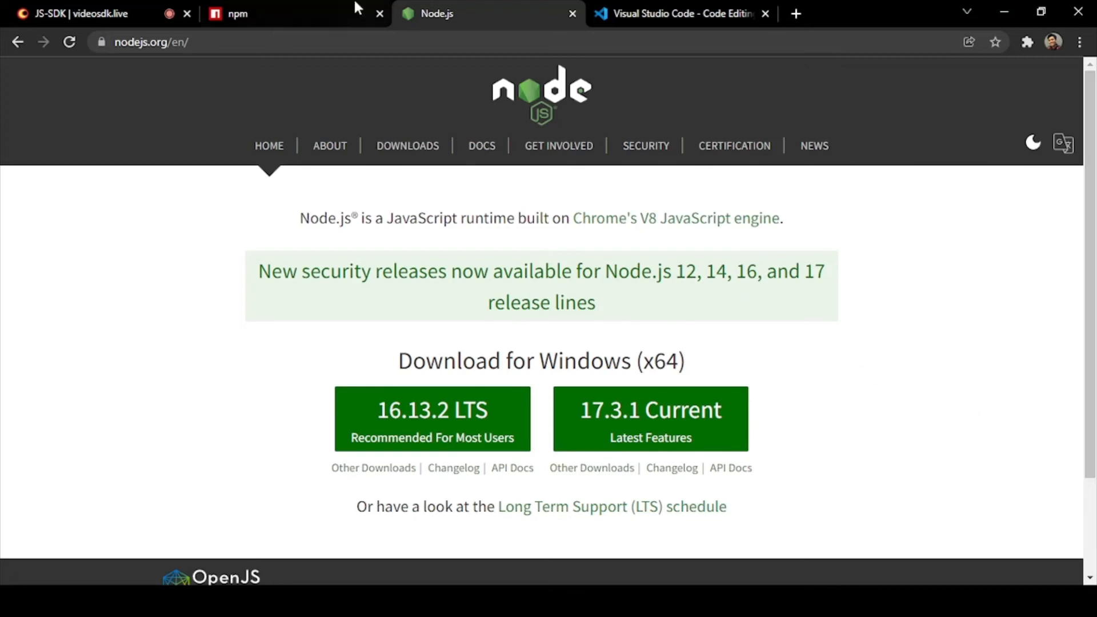
Step: Switch to the npm website tab
{"action": "left_click", "coordinate": [238, 13]}
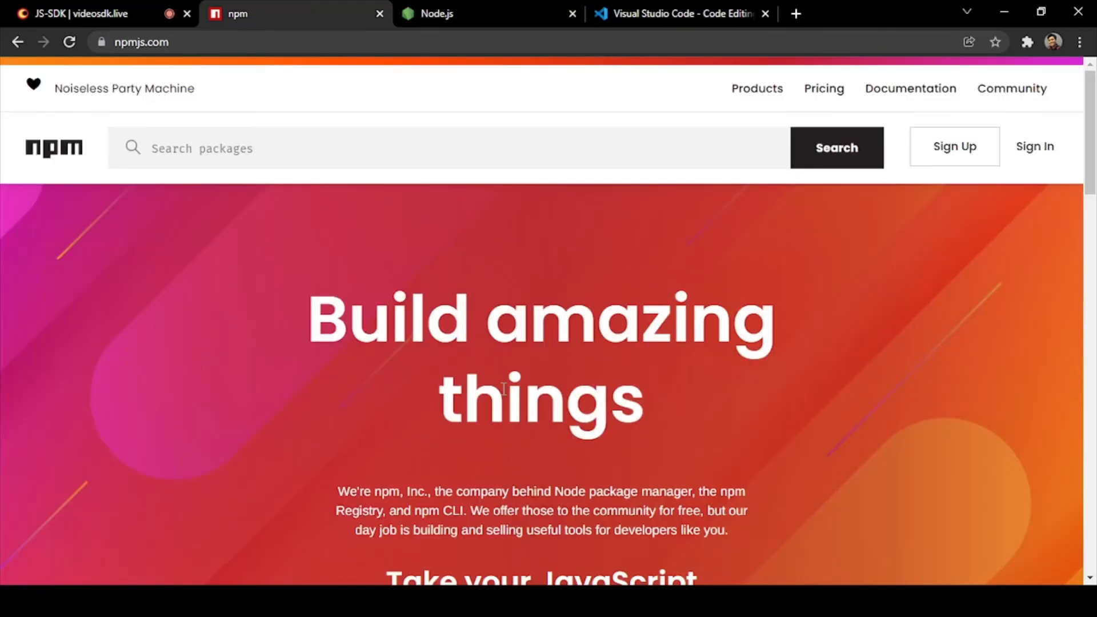
{"action": "mouse_move", "coordinate": [887, 483]}
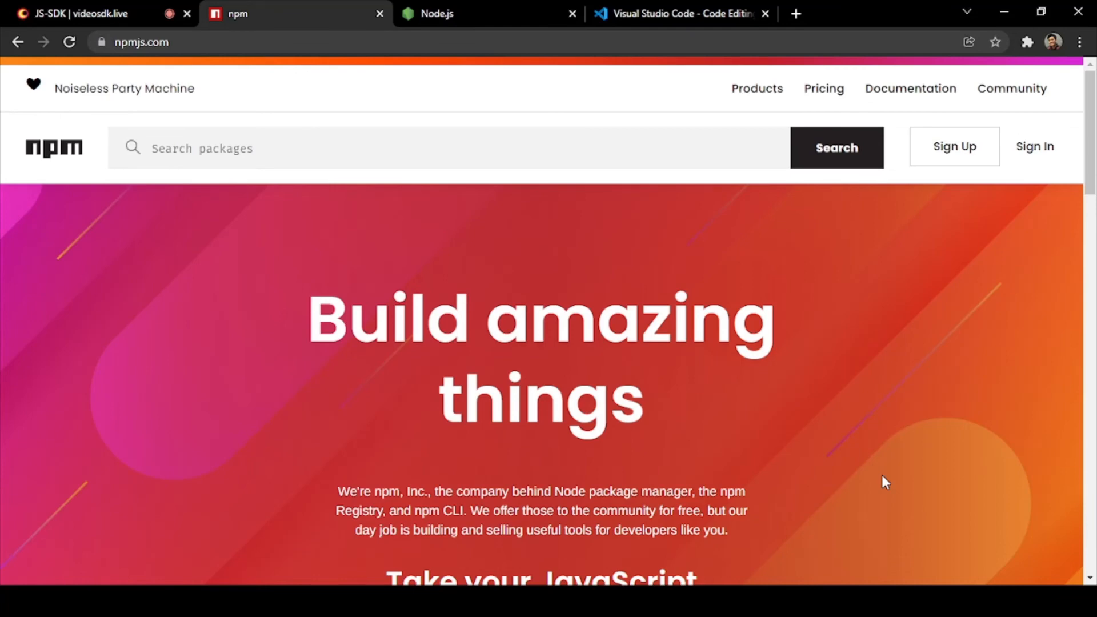
Step: Return to the VideoSDK demo tab and reload it to the empty join page
{"action": "left_click", "coordinate": [78, 13]}
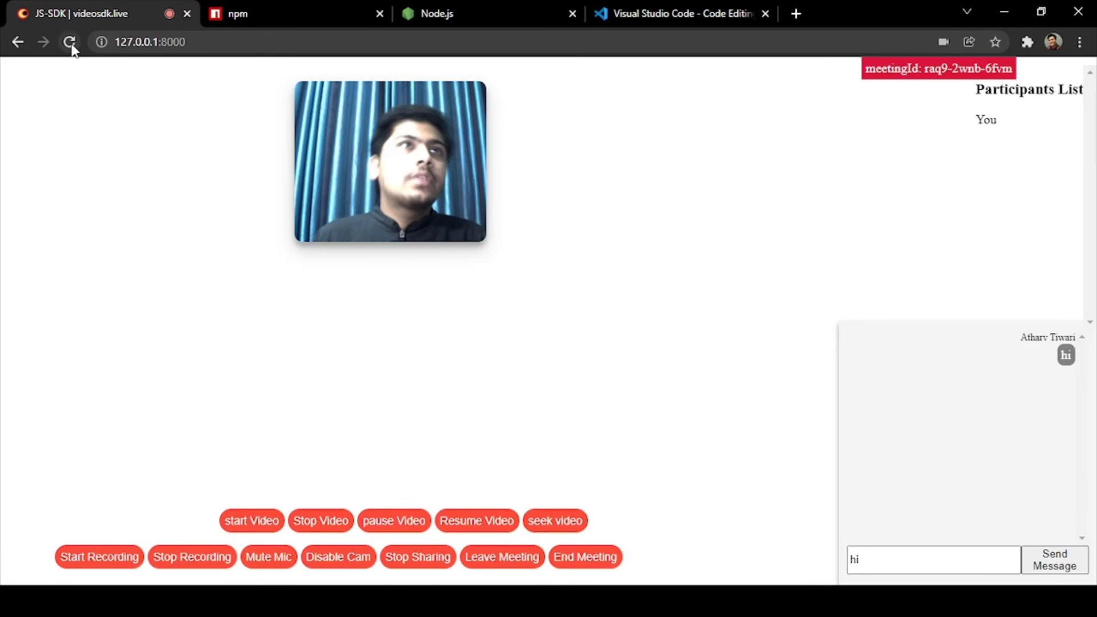
{"action": "left_click", "coordinate": [69, 41]}
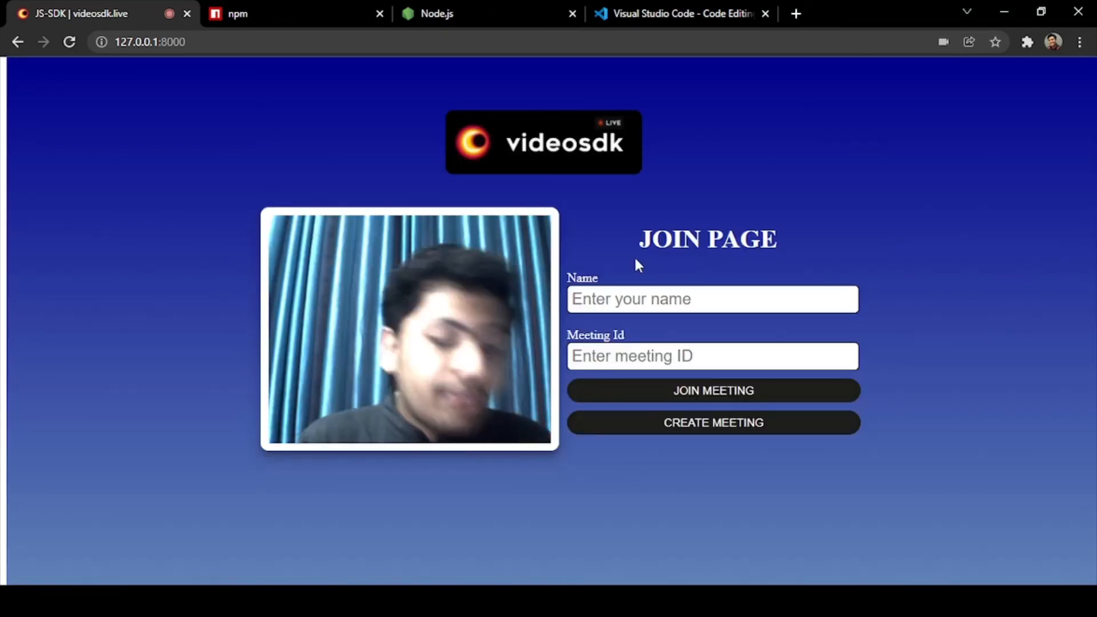